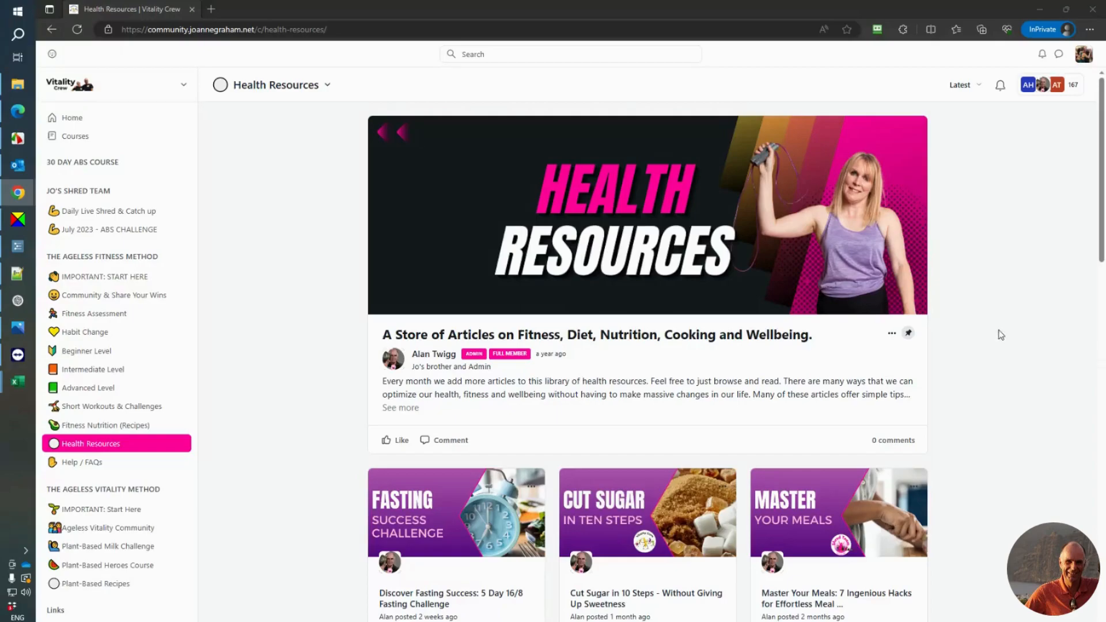
mouse_move(985, 253)
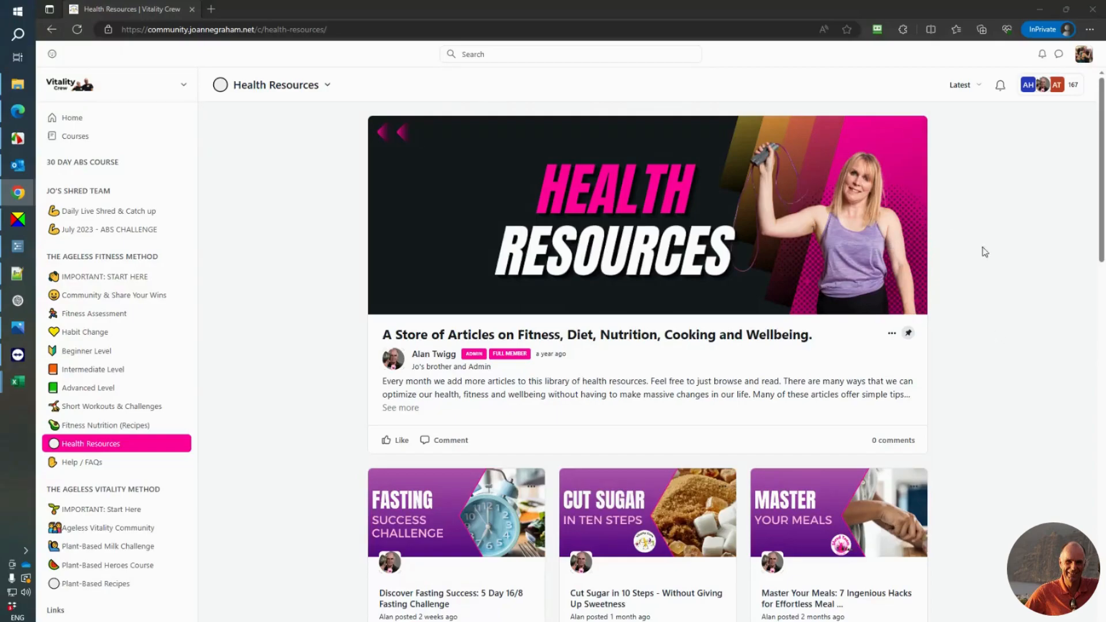
mouse_move(998, 263)
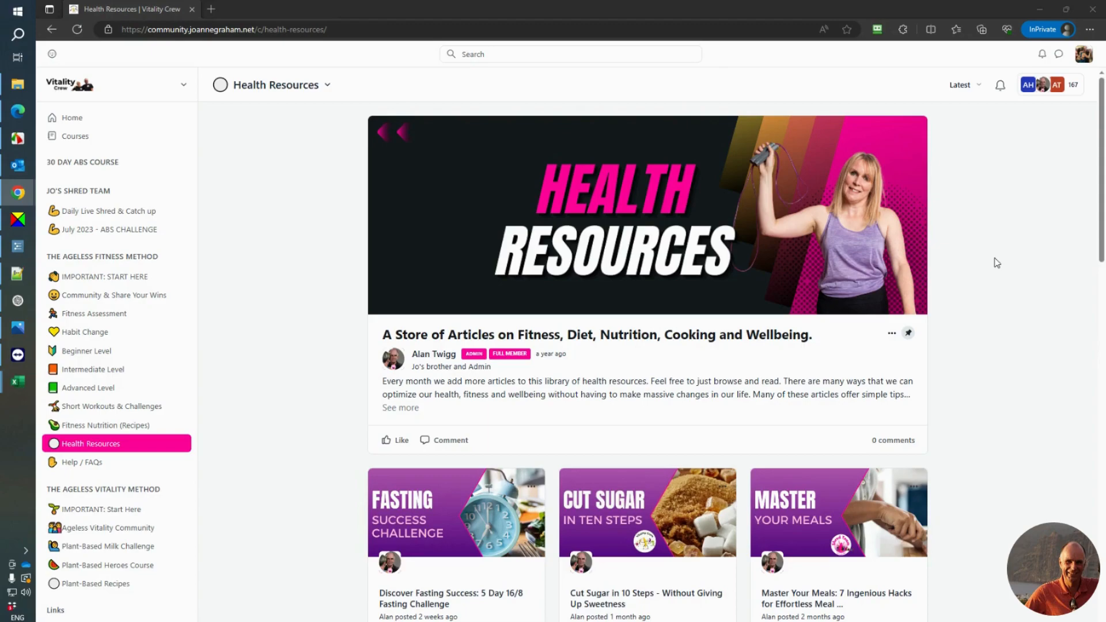
mouse_move(984, 267)
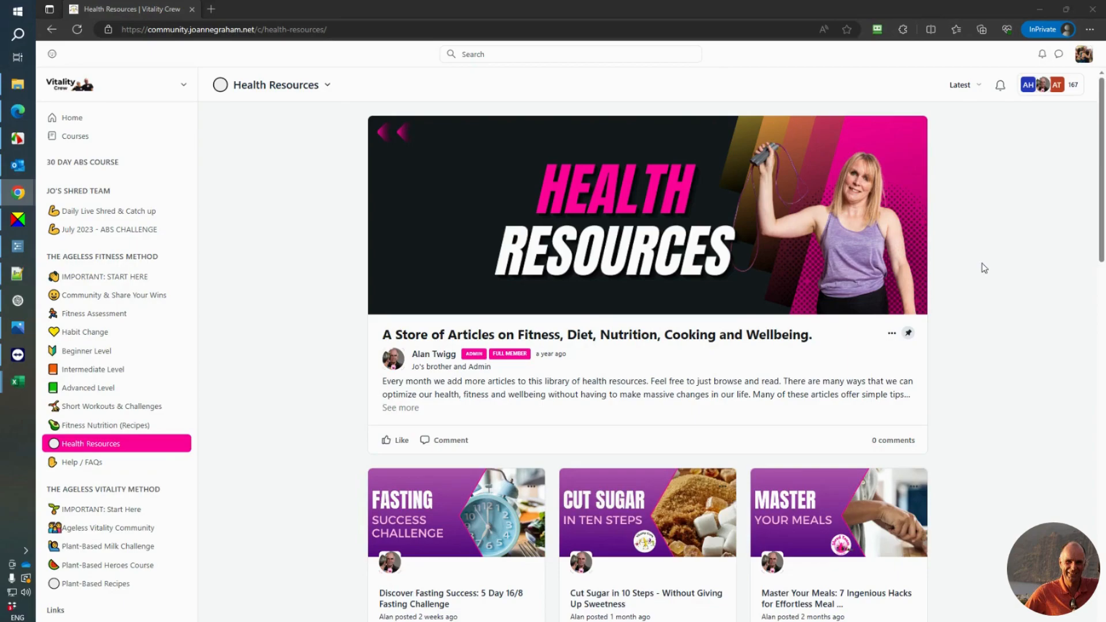
mouse_move(967, 335)
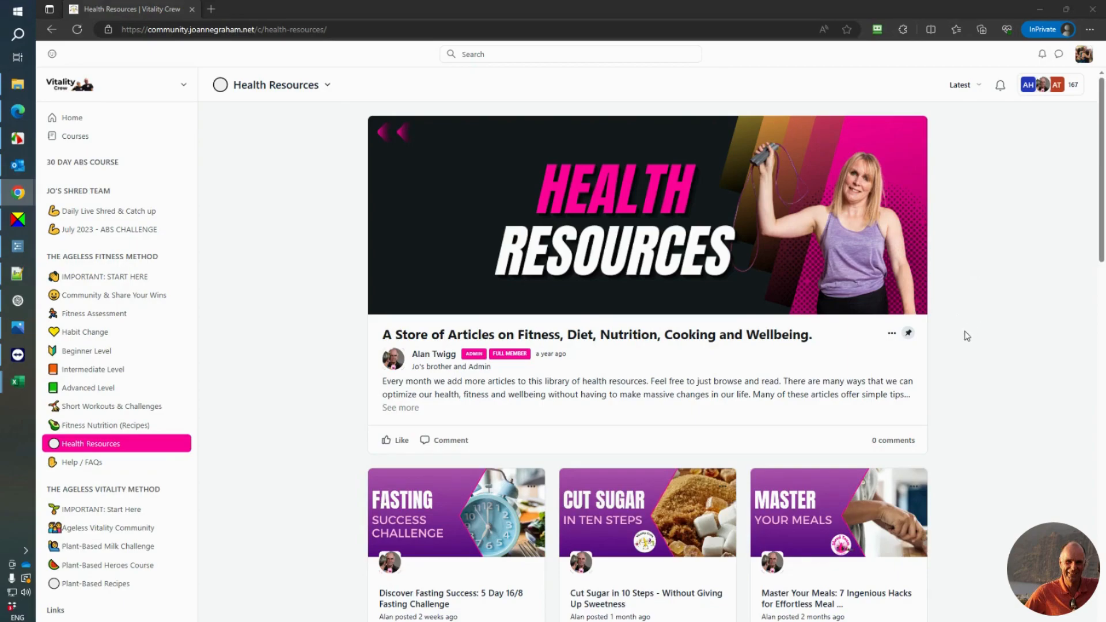
mouse_move(961, 343)
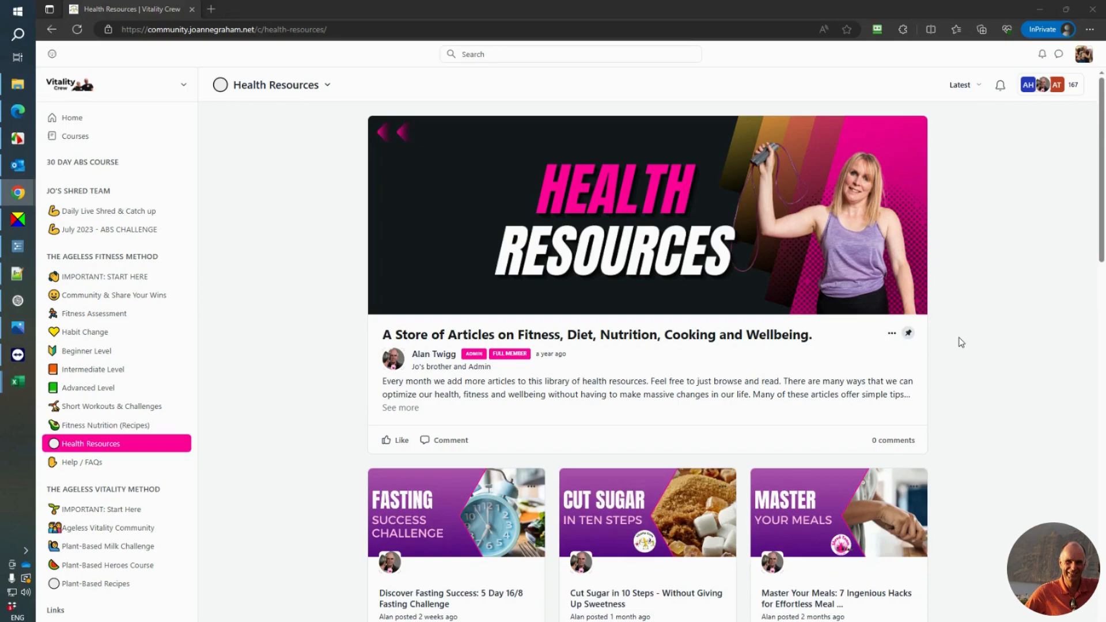
Open the 'Cut Sugar in 10 Steps' post from the Health Resources feed.
scroll("down", 3)
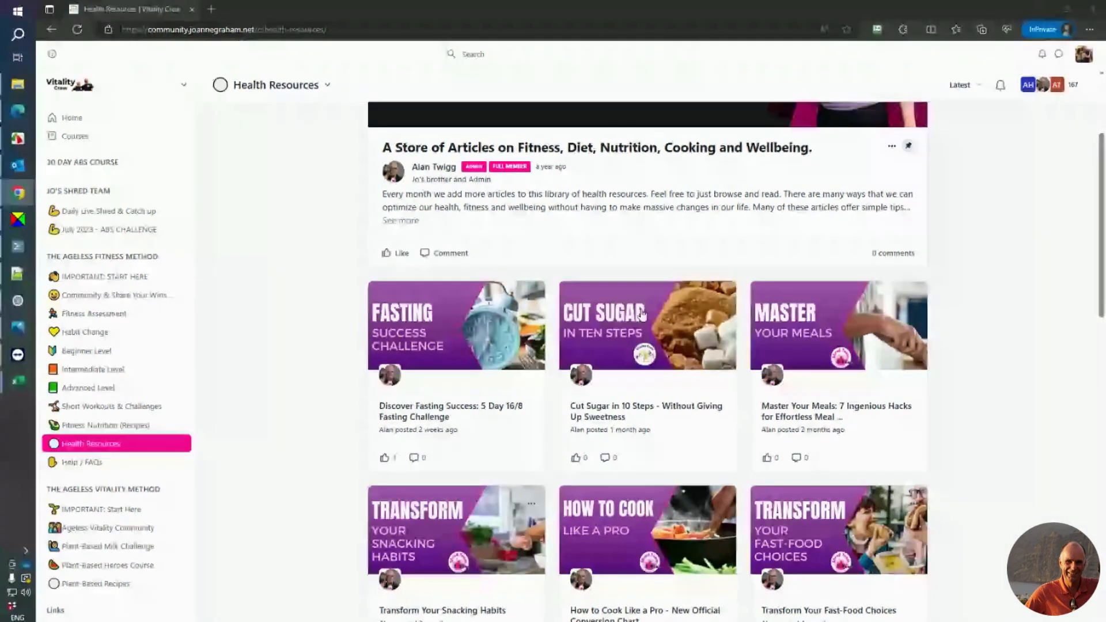
left_click(646, 325)
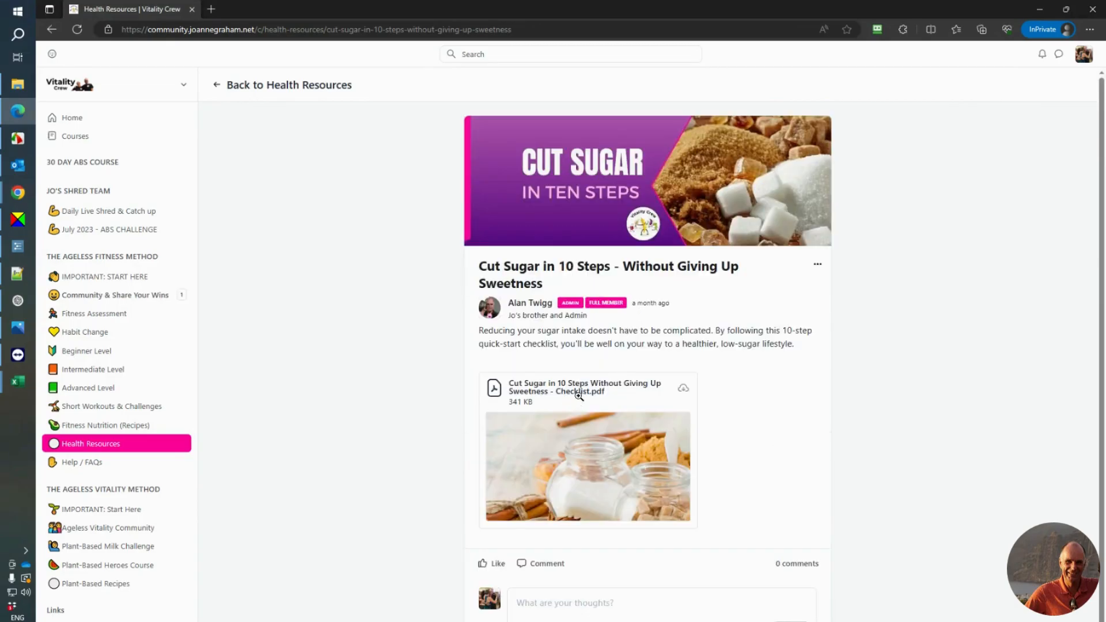
left_click(585, 387)
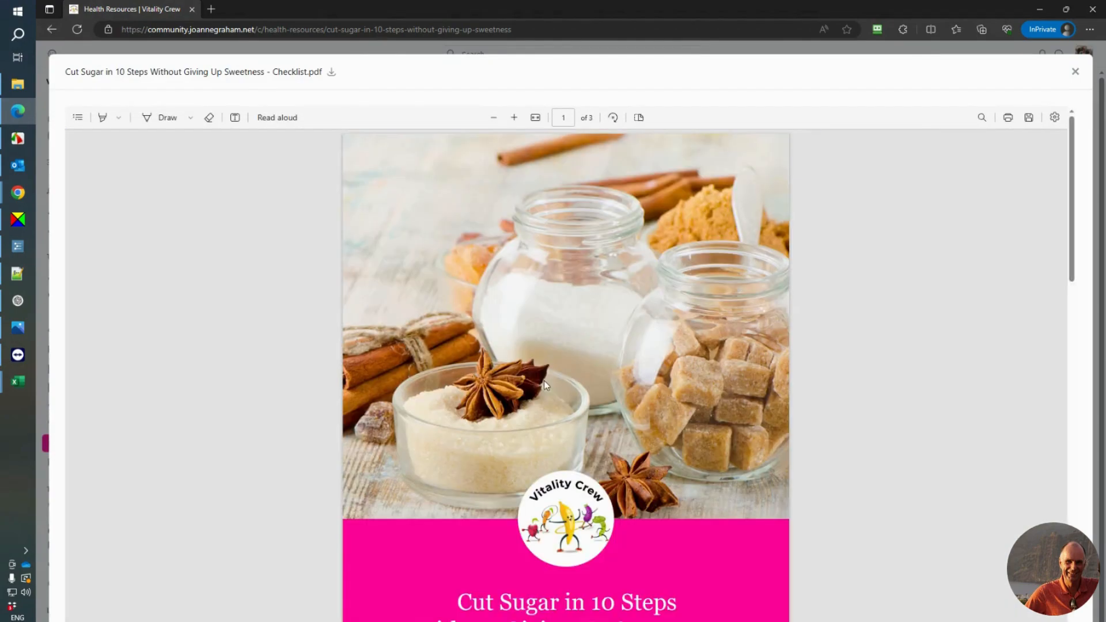
scroll("down", 3)
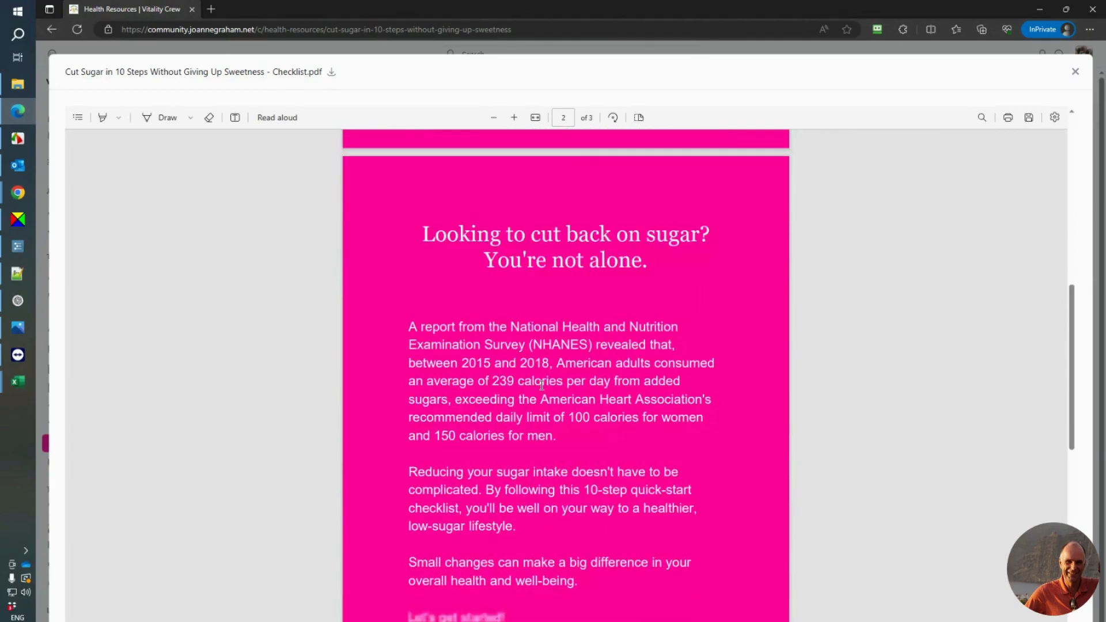
scroll("down", 3)
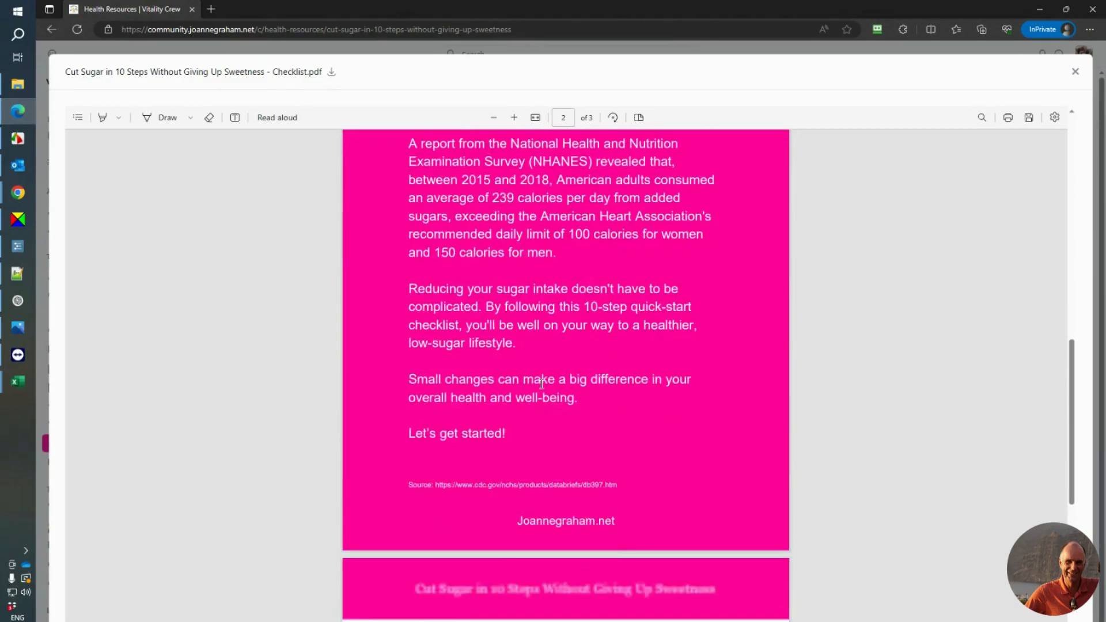
scroll("down", 3)
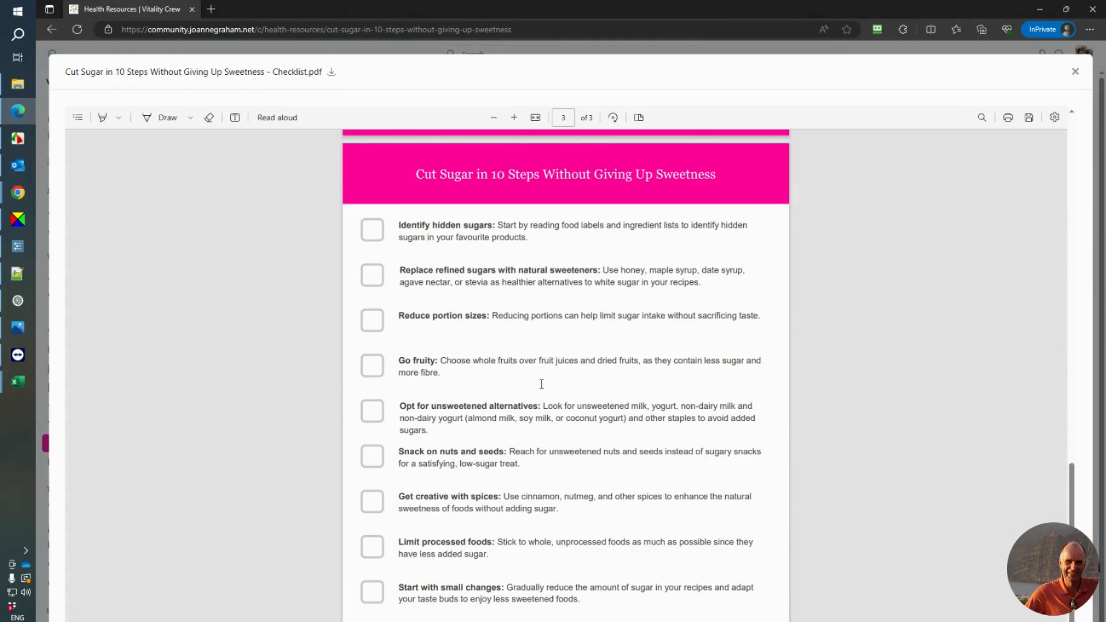
scroll("down", 3)
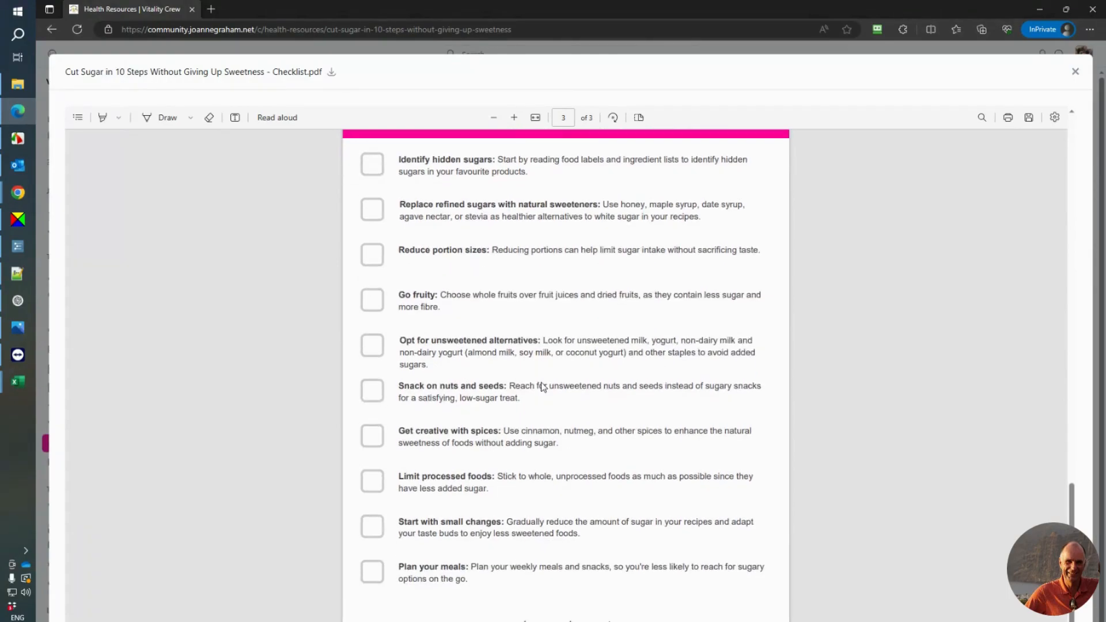
scroll("up", 3)
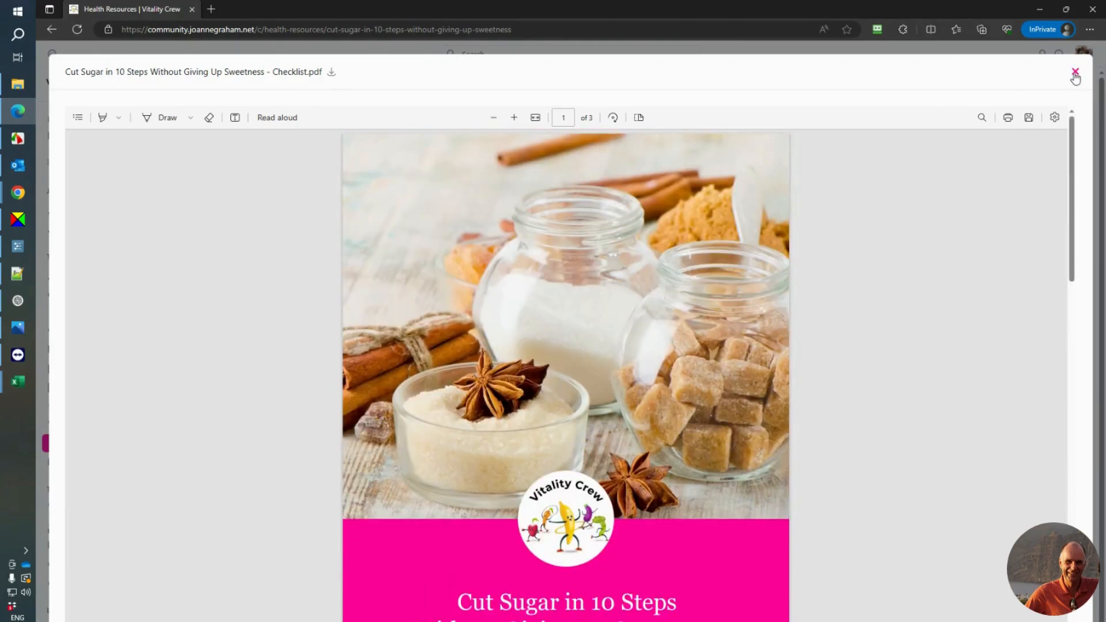
left_click(1075, 72)
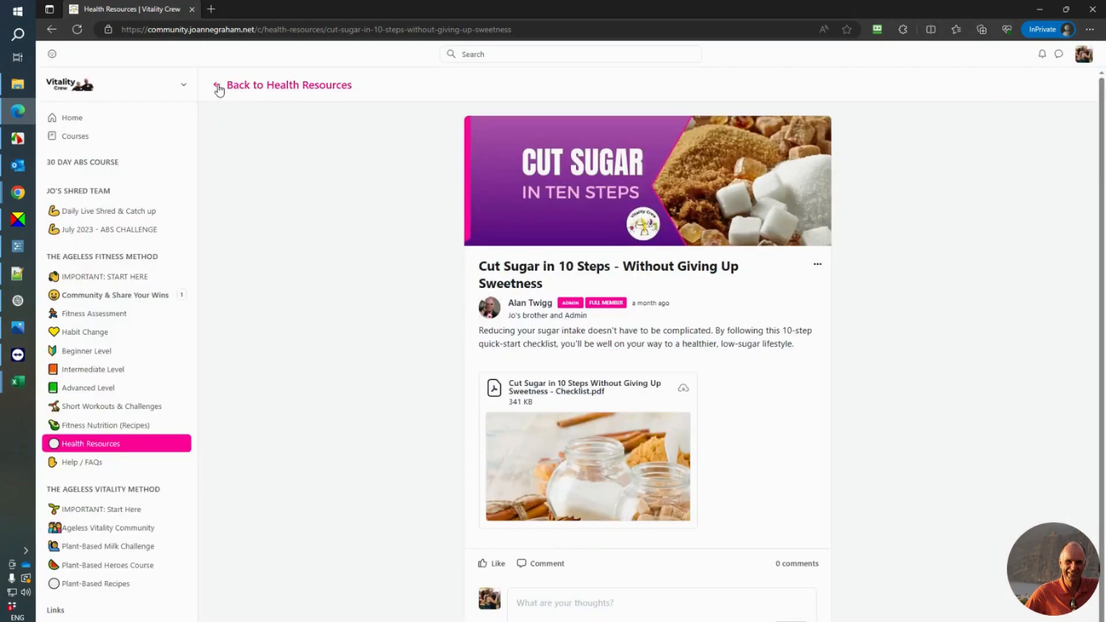
Return to Health Resources and open the 'Transform Your Fast-Food Choices' post.
left_click(289, 85)
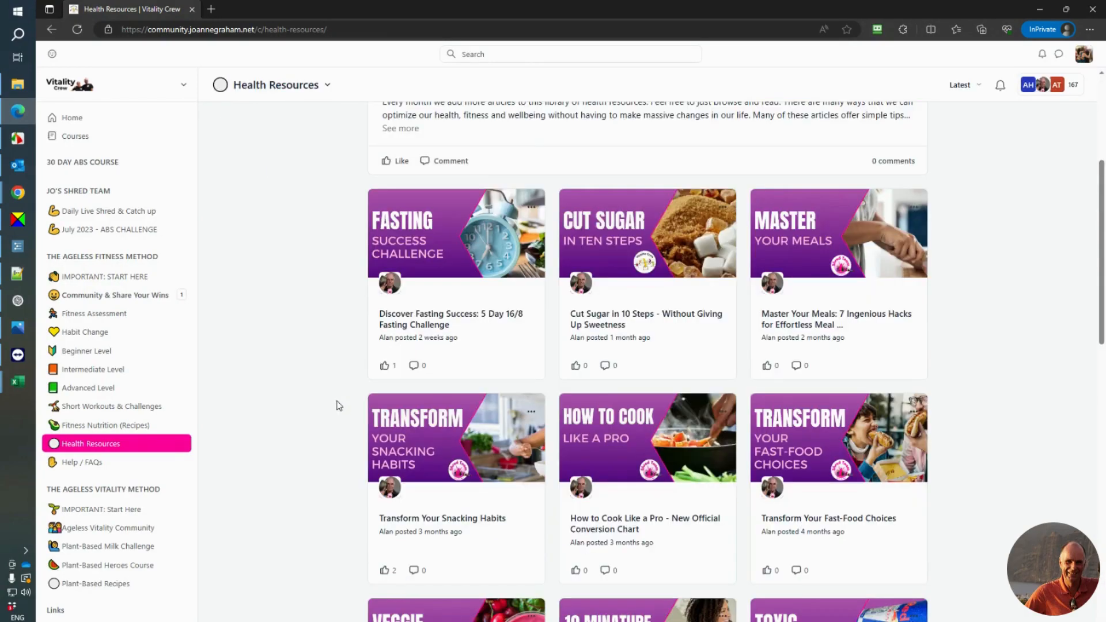
scroll("down", 3)
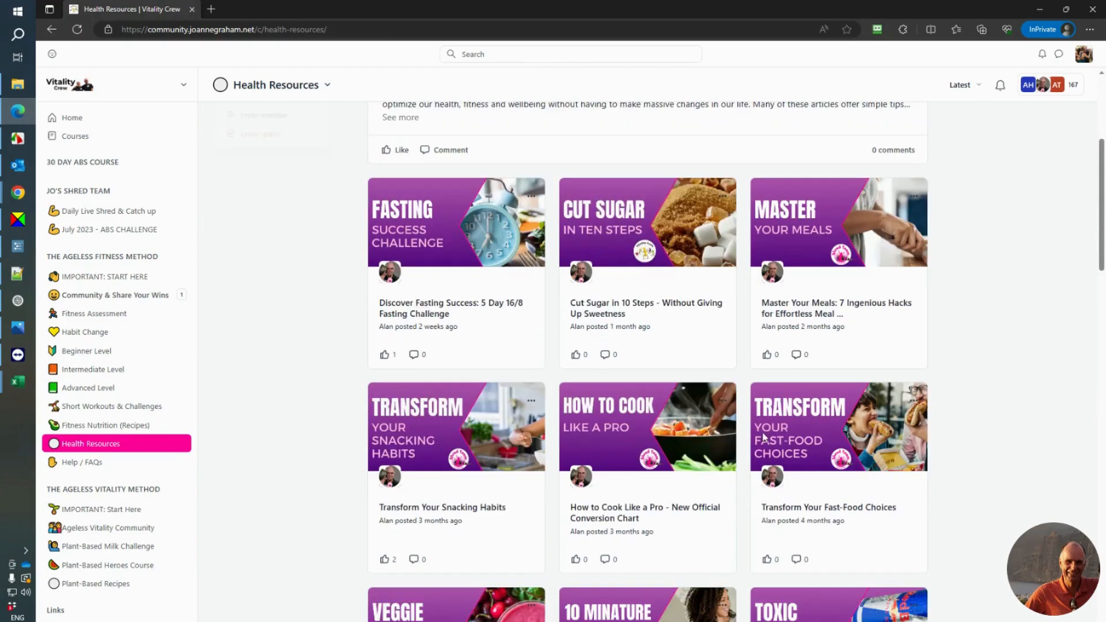
left_click(327, 84)
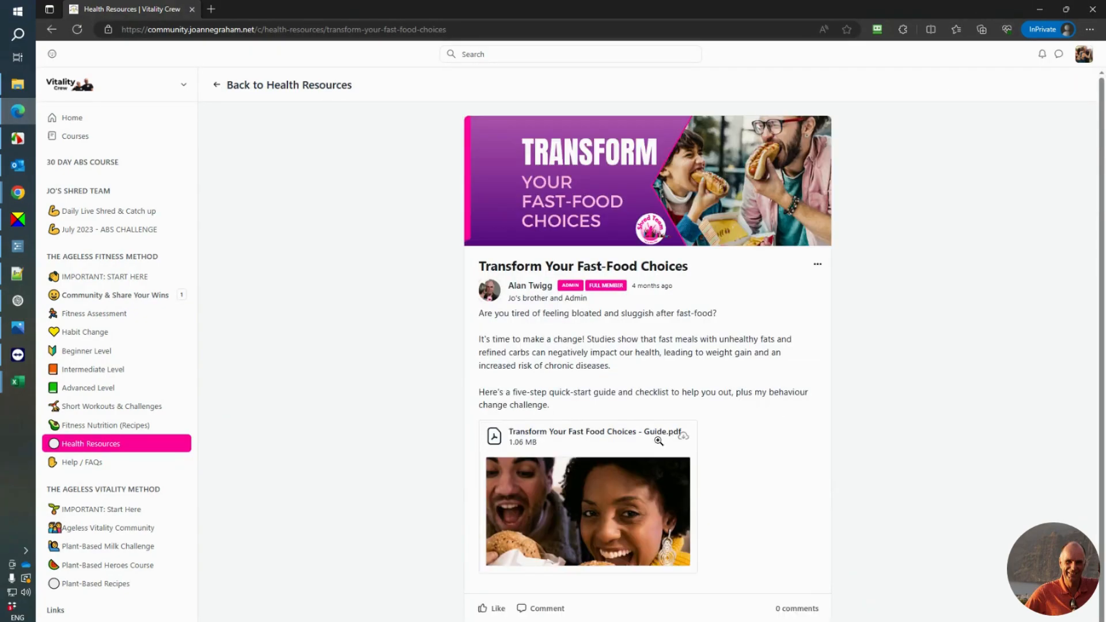
Preview the attached fast-food guide PDF through its five steps and checklist, then close it.
left_click(657, 440)
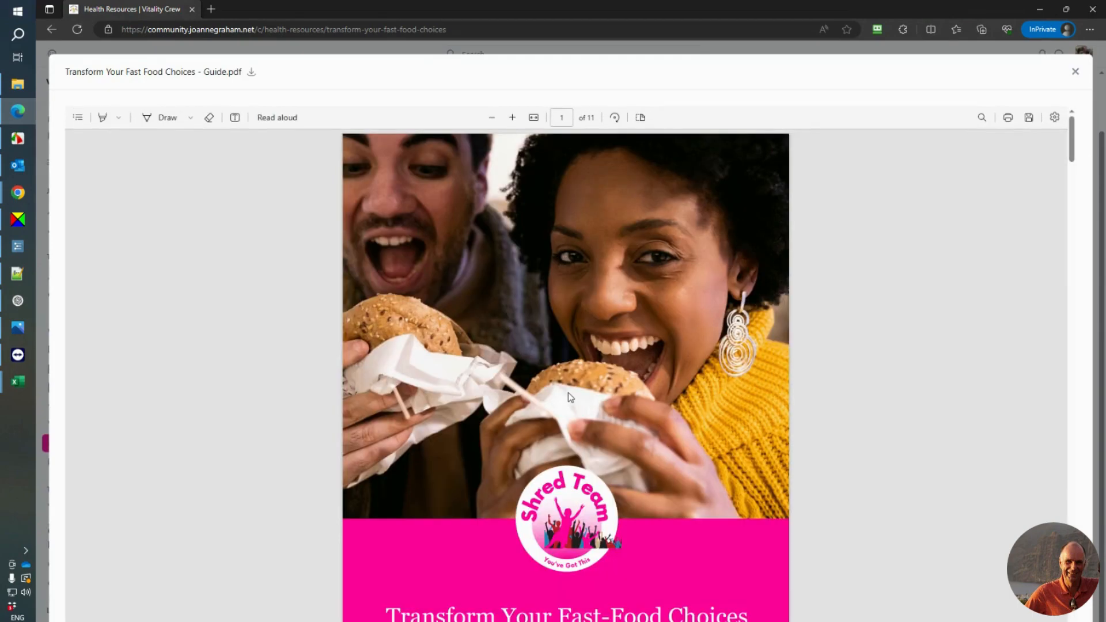
scroll("down", 3)
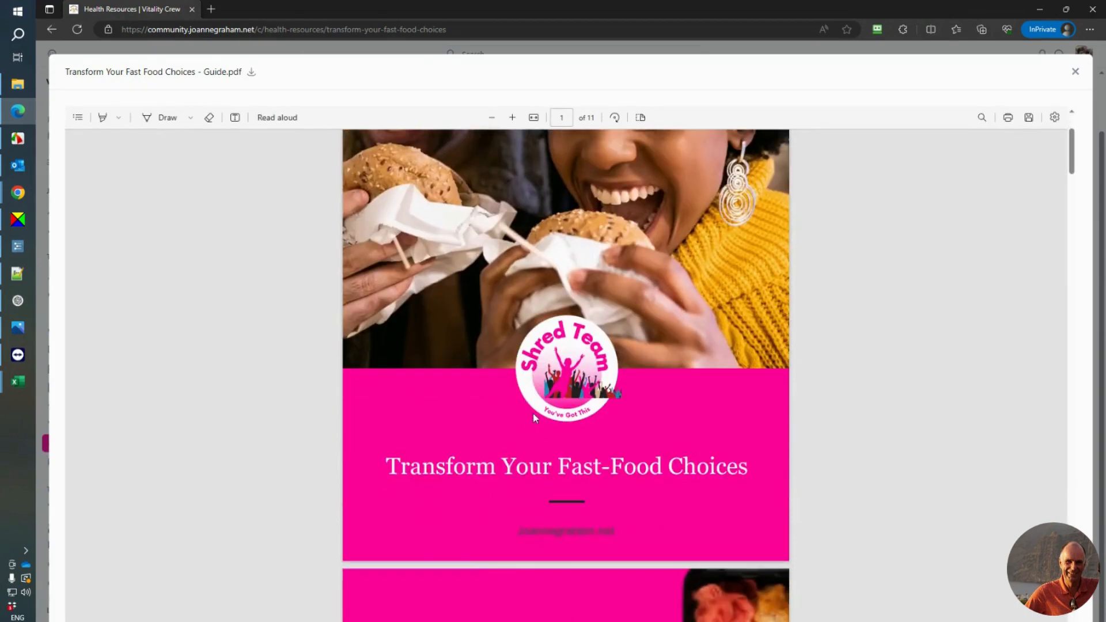
scroll("down", 3)
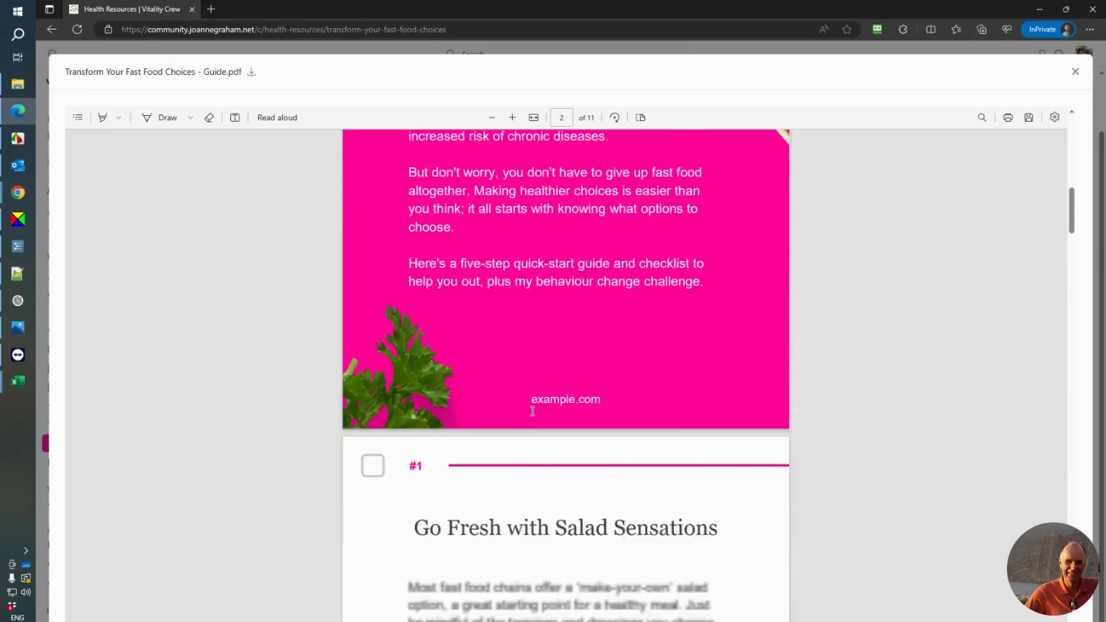
scroll("down", 3)
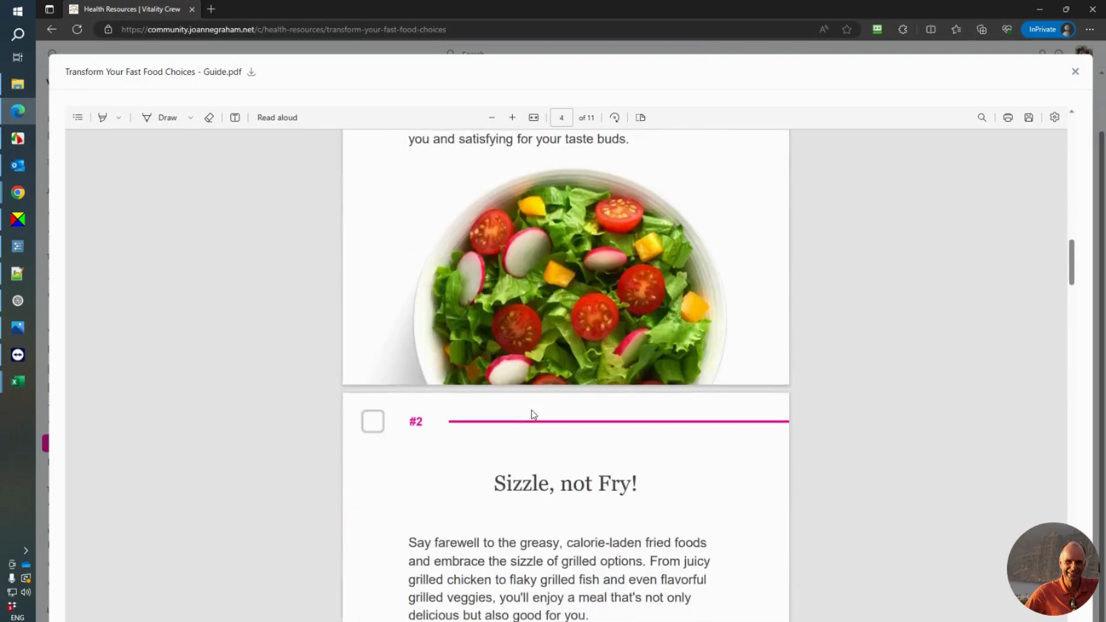
scroll("down", 3)
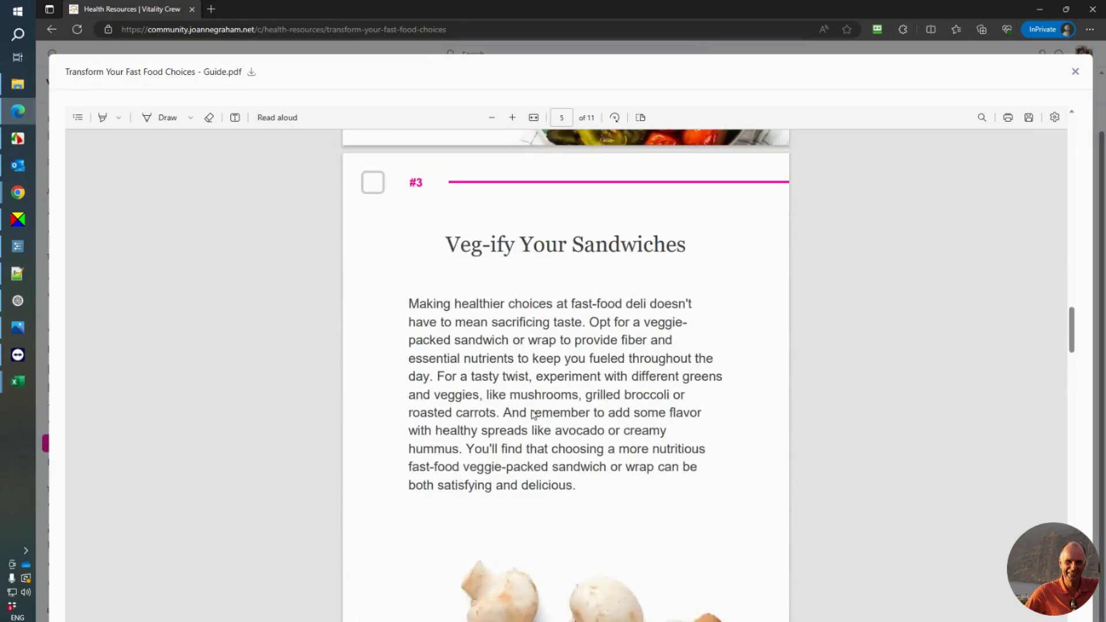
scroll("down", 3)
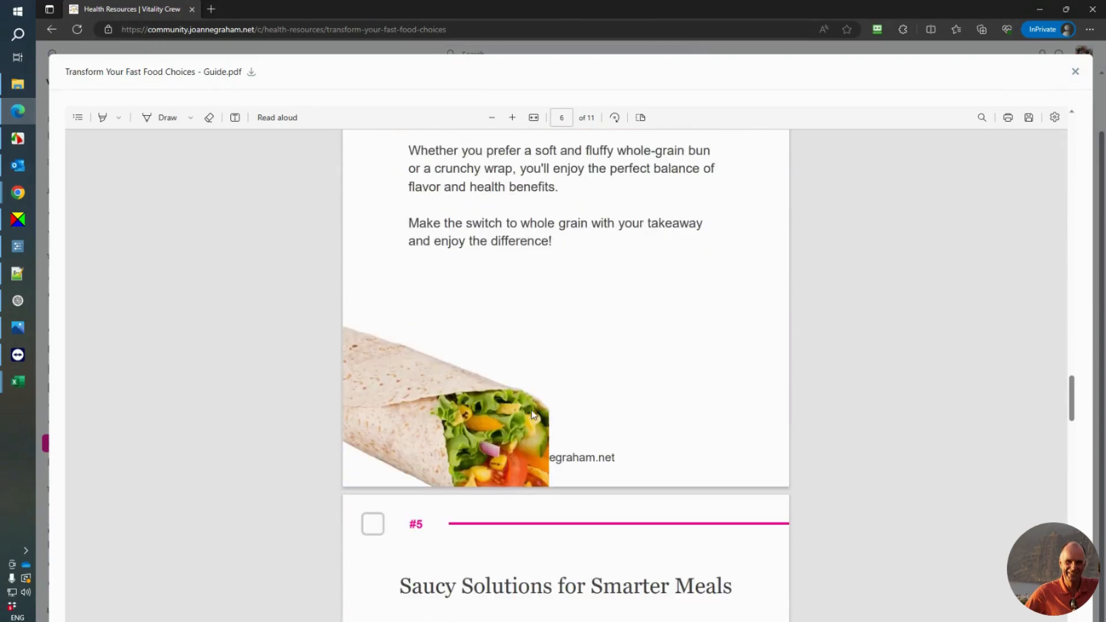
scroll("down", 3)
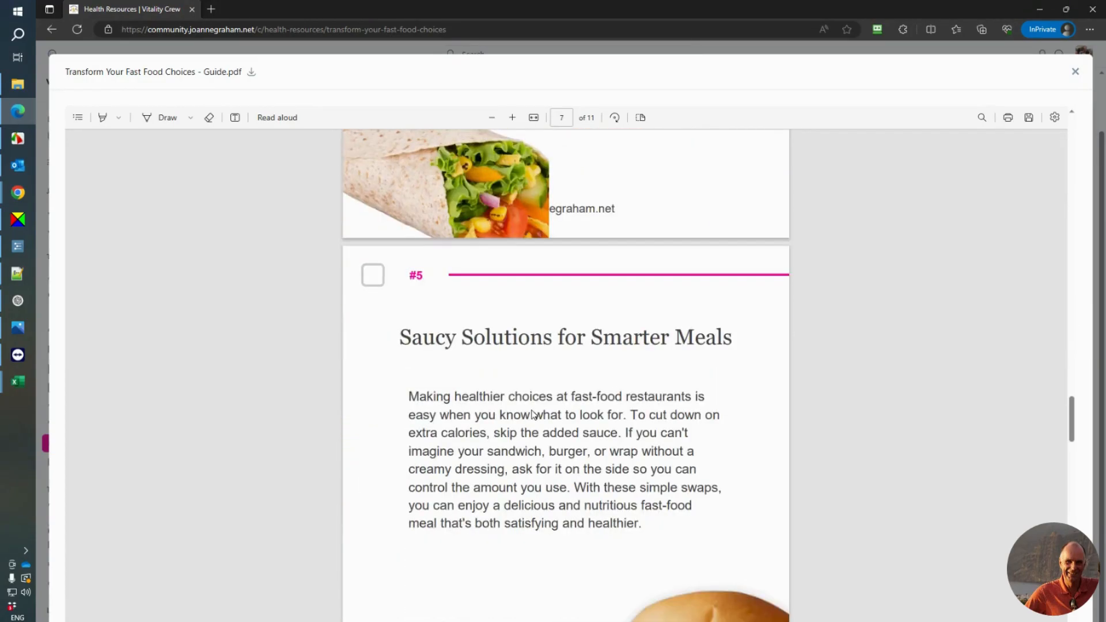
scroll("down", 3)
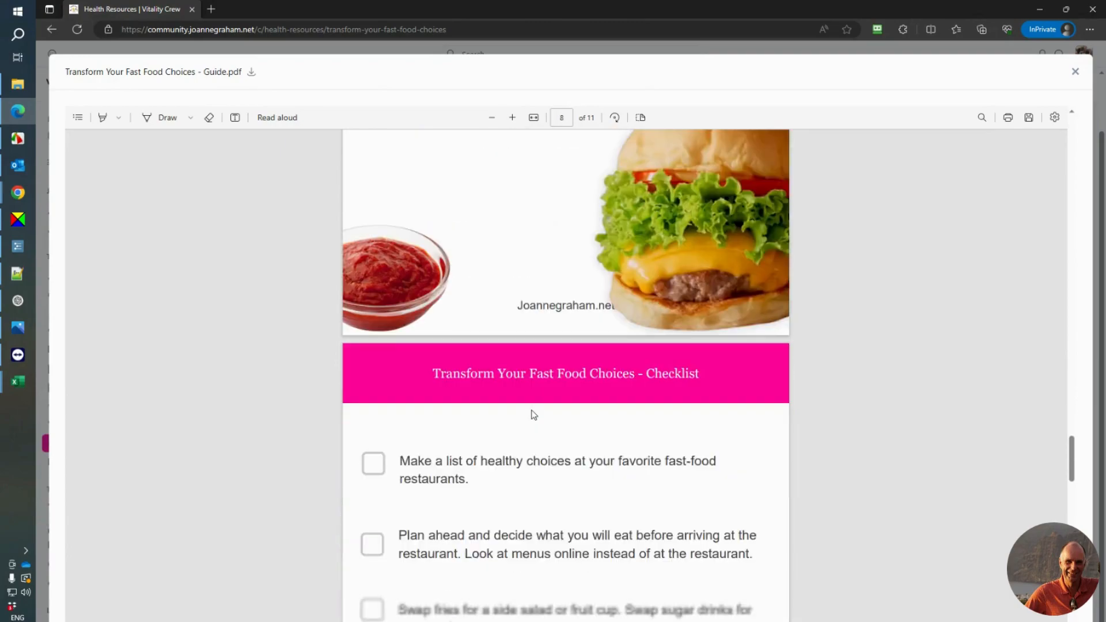
scroll("up", 3)
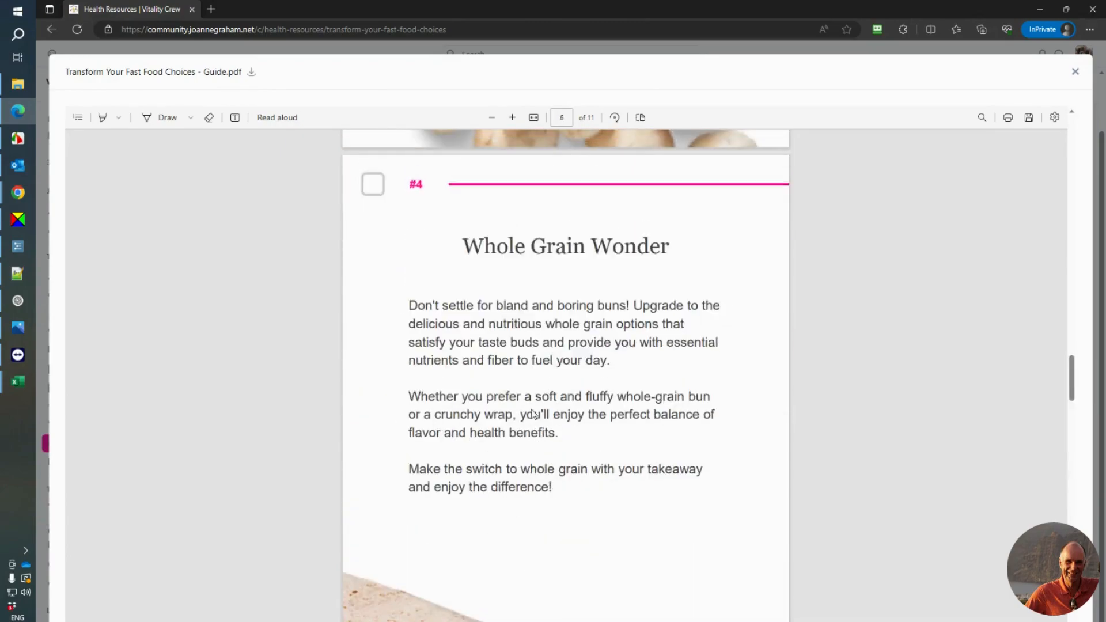
left_click(1074, 72)
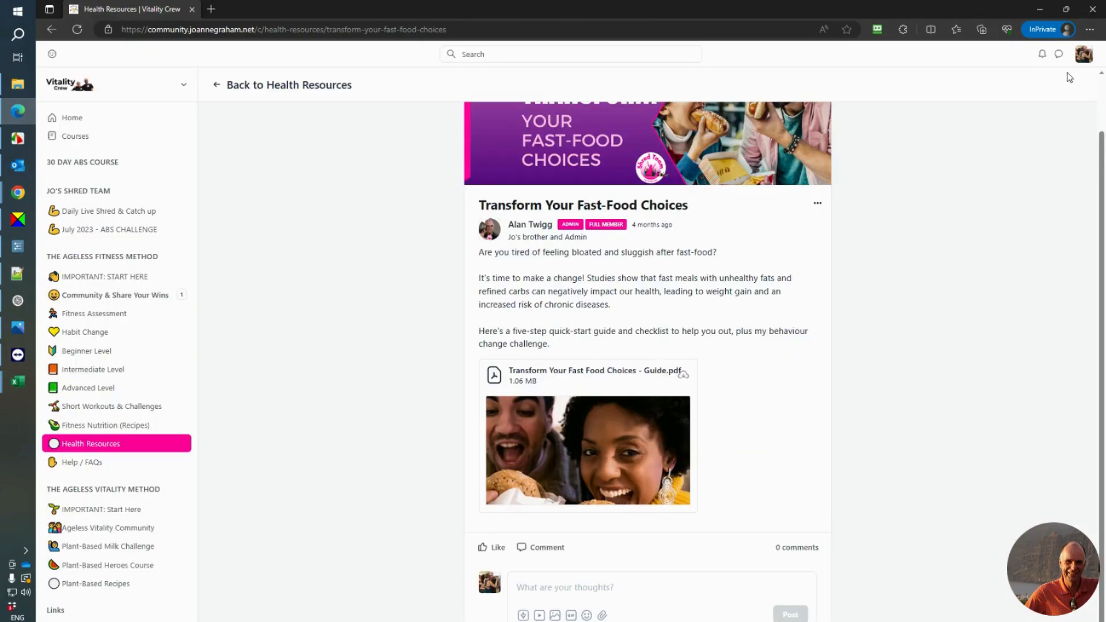
mouse_move(911, 274)
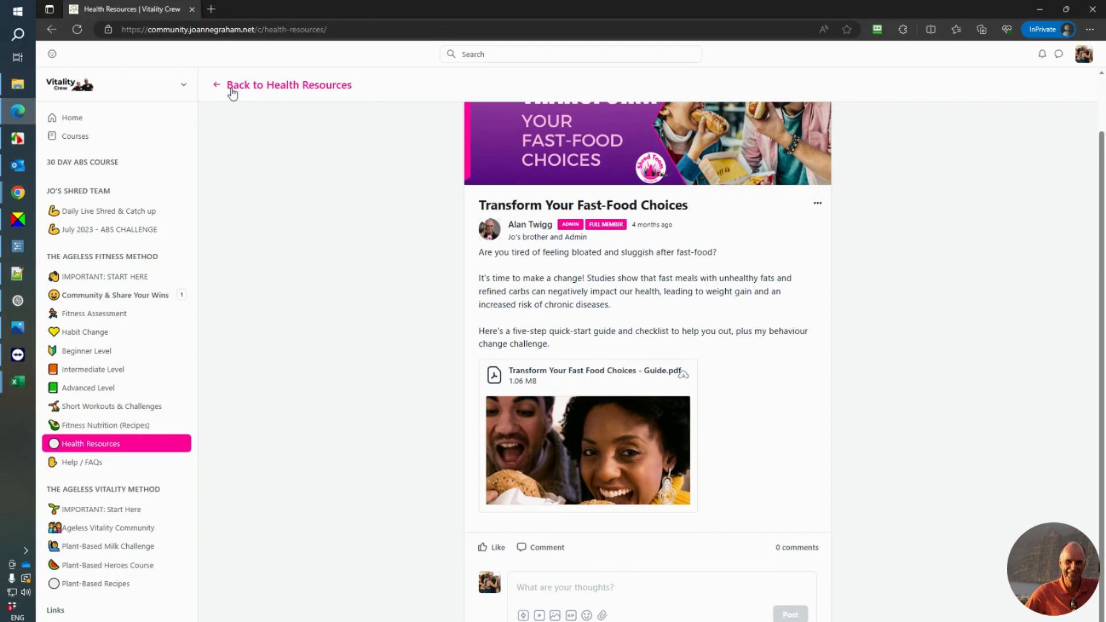
Return to the Health Resources overview and browse the article grid, ending at the pinned intro post.
left_click(289, 84)
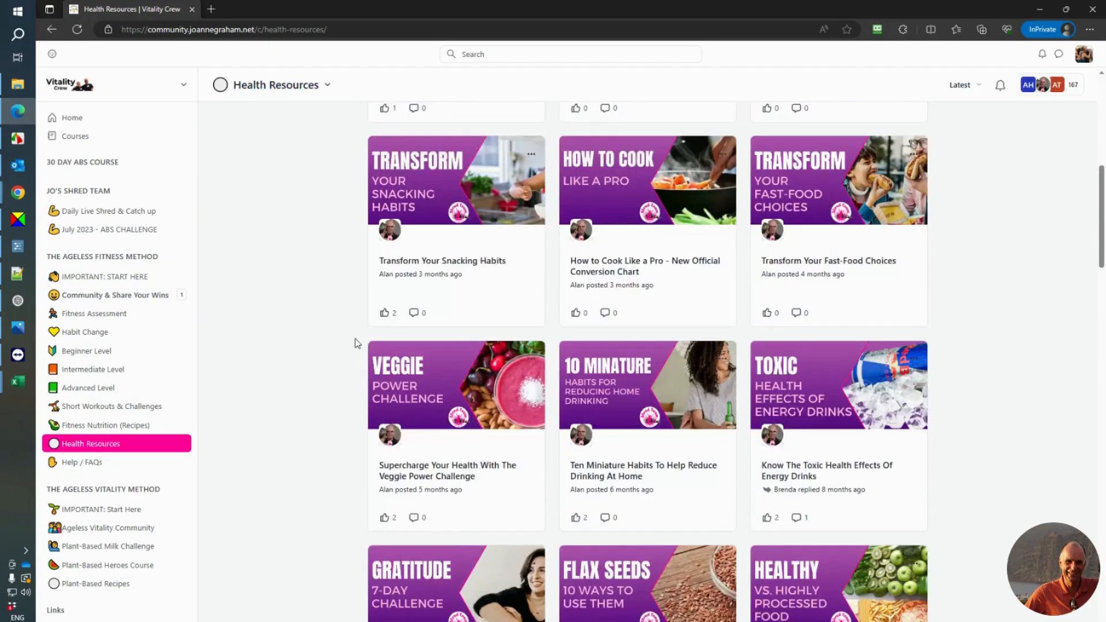
scroll("down", 3)
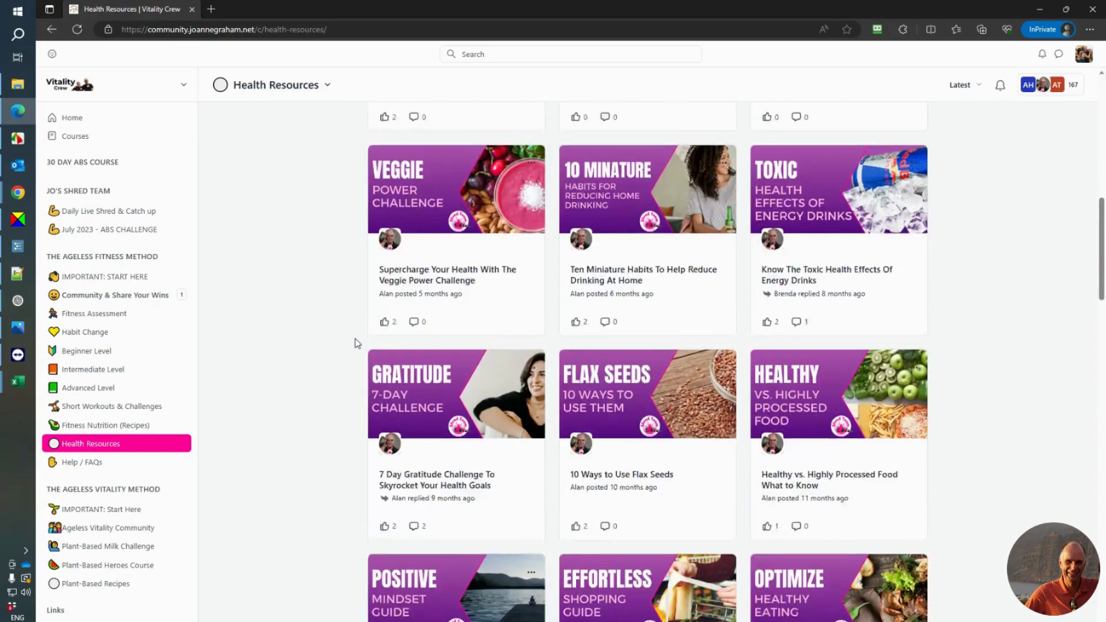
scroll("down", 3)
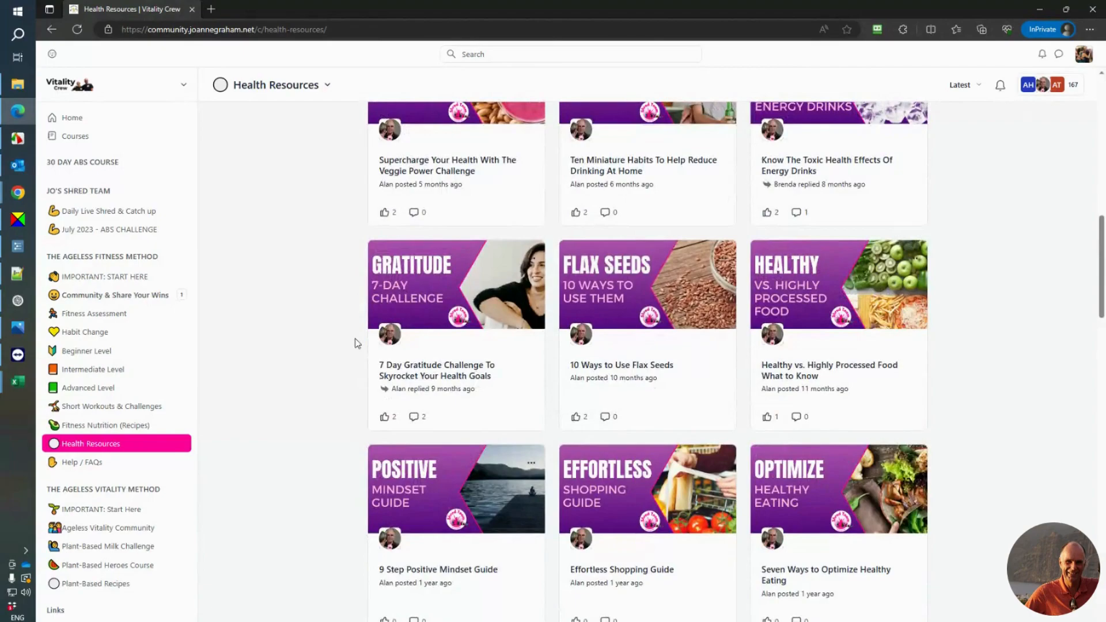
scroll("down", 3)
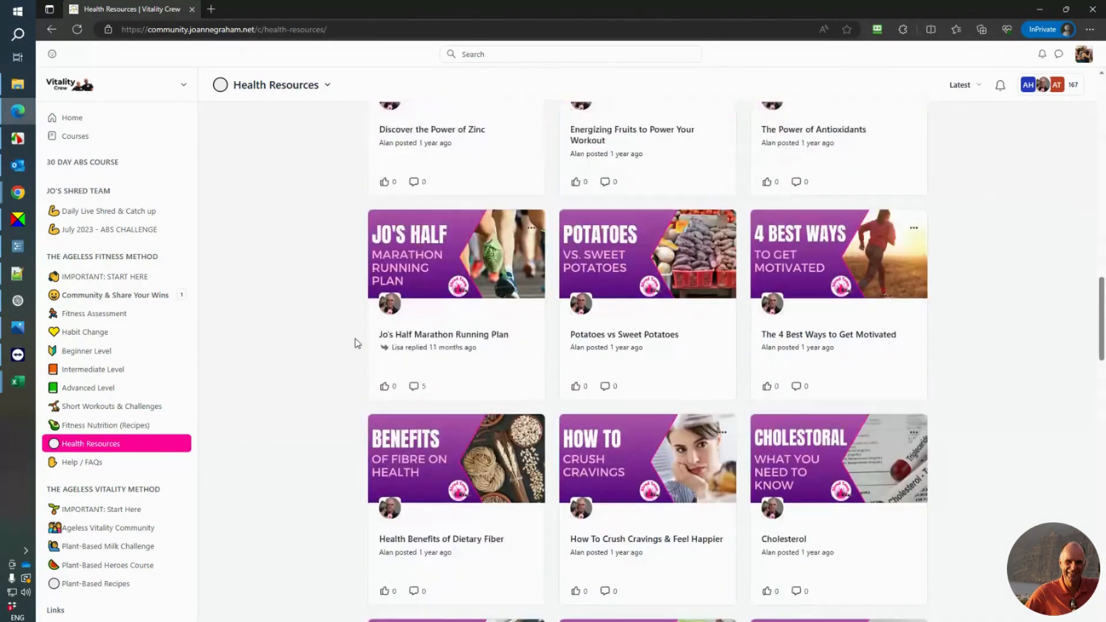
scroll("down", 3)
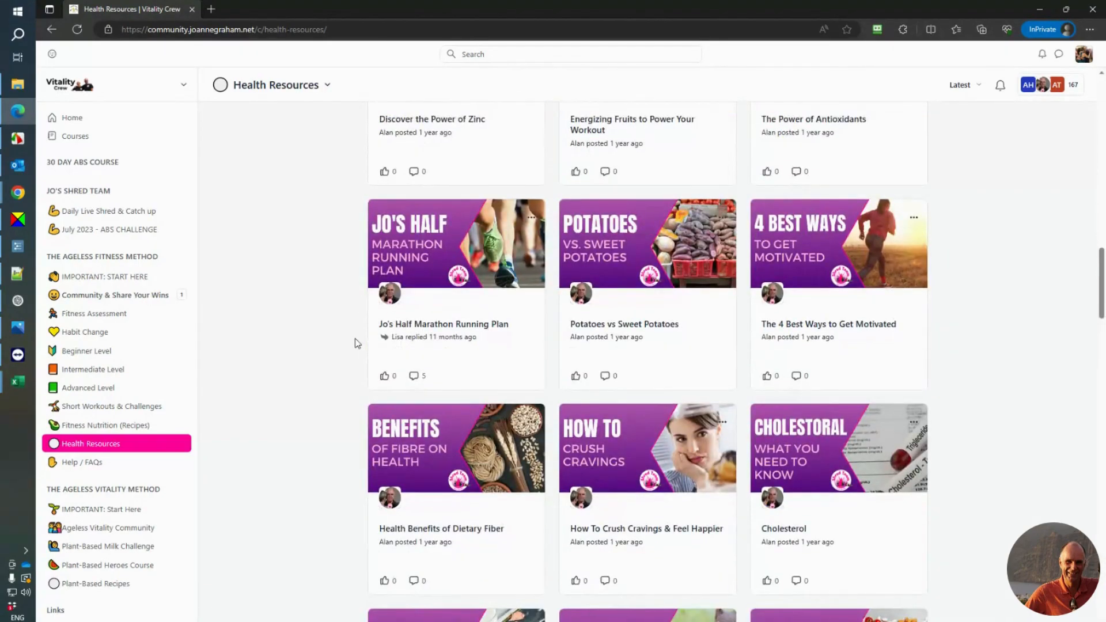
scroll("up", 3)
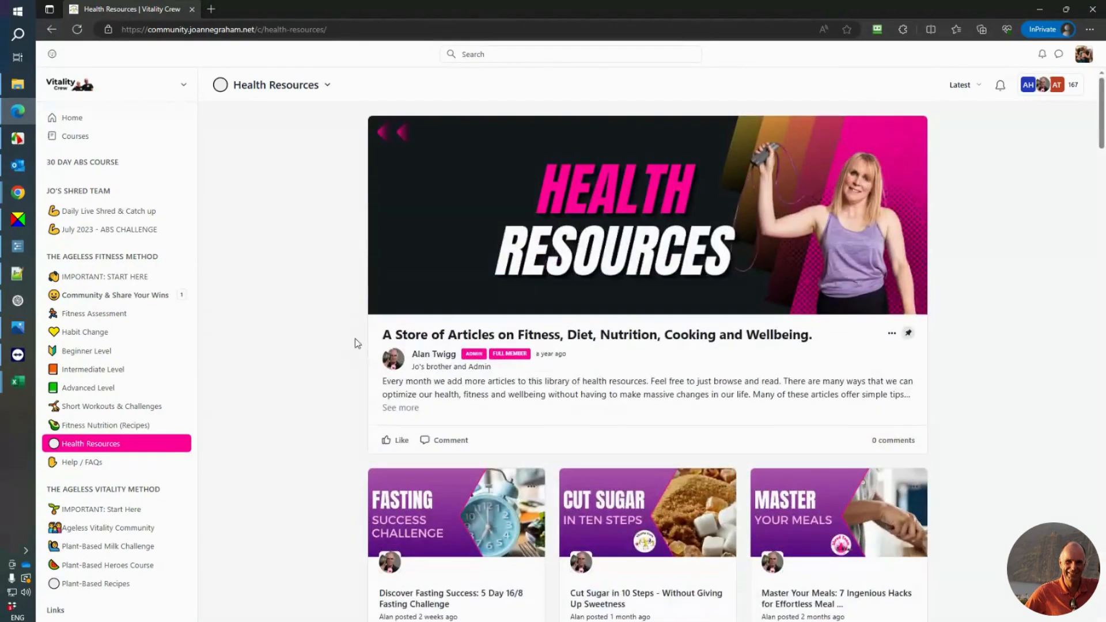
mouse_move(337, 283)
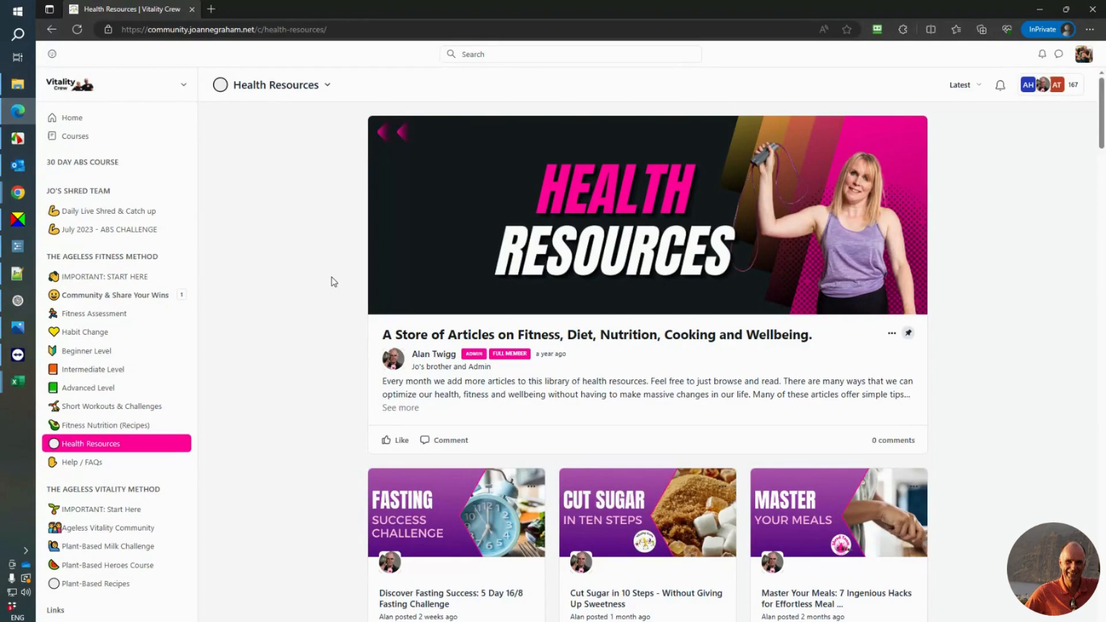
mouse_move(330, 283)
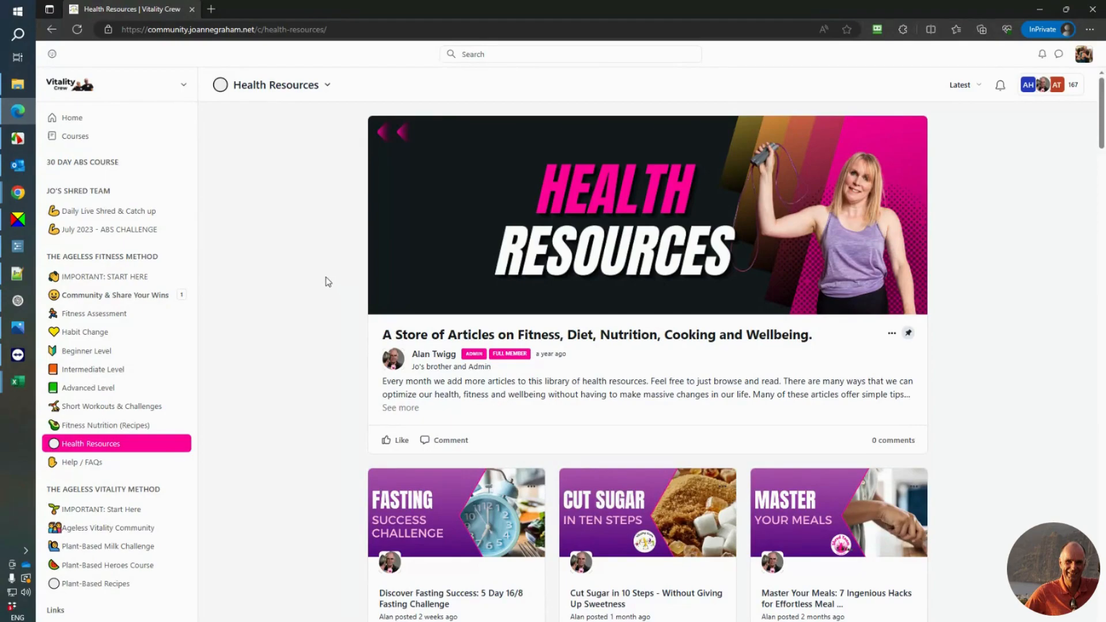
mouse_move(346, 275)
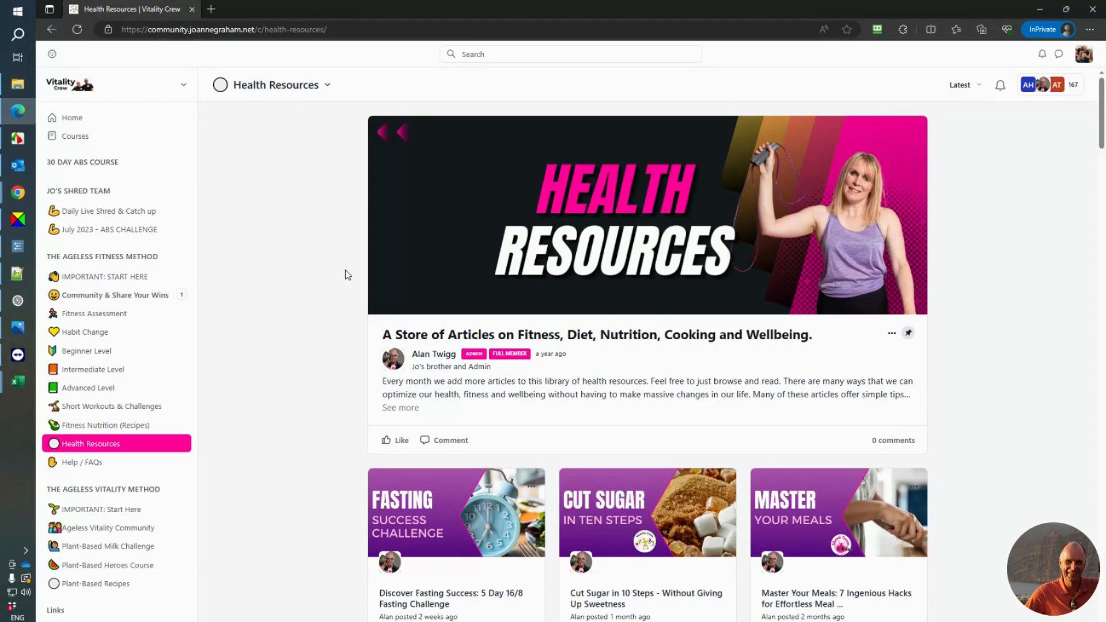